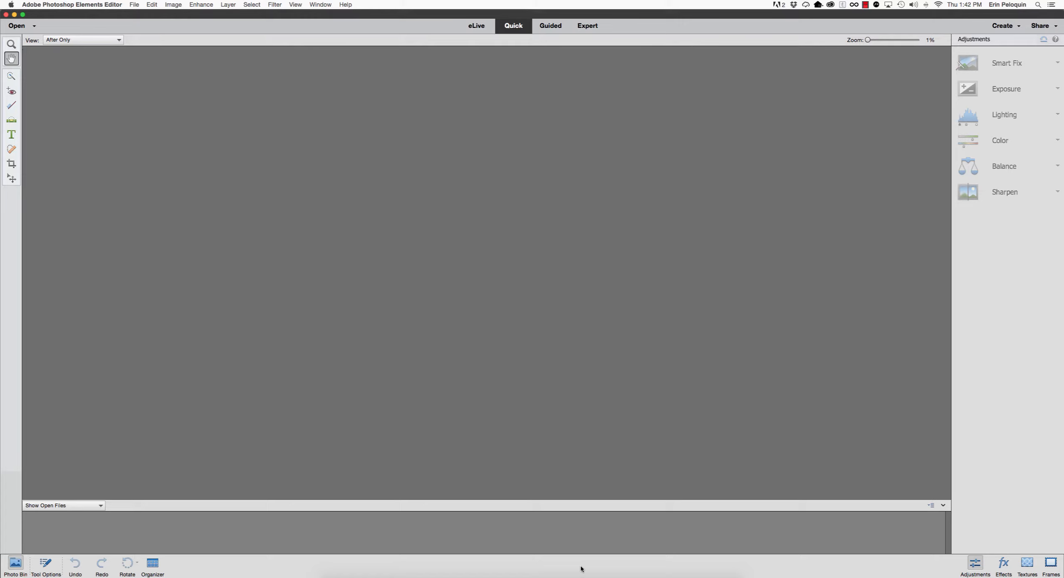
pyautogui.moveTo(467, 45)
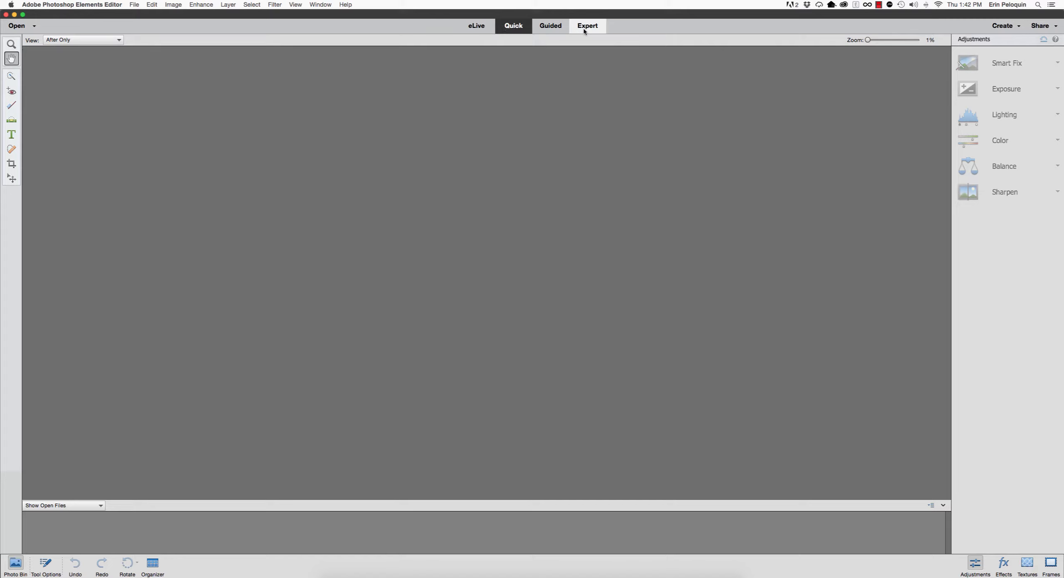
# Preview the Guided workspace, then switch the editor into Expert mode
pyautogui.click(513, 25)
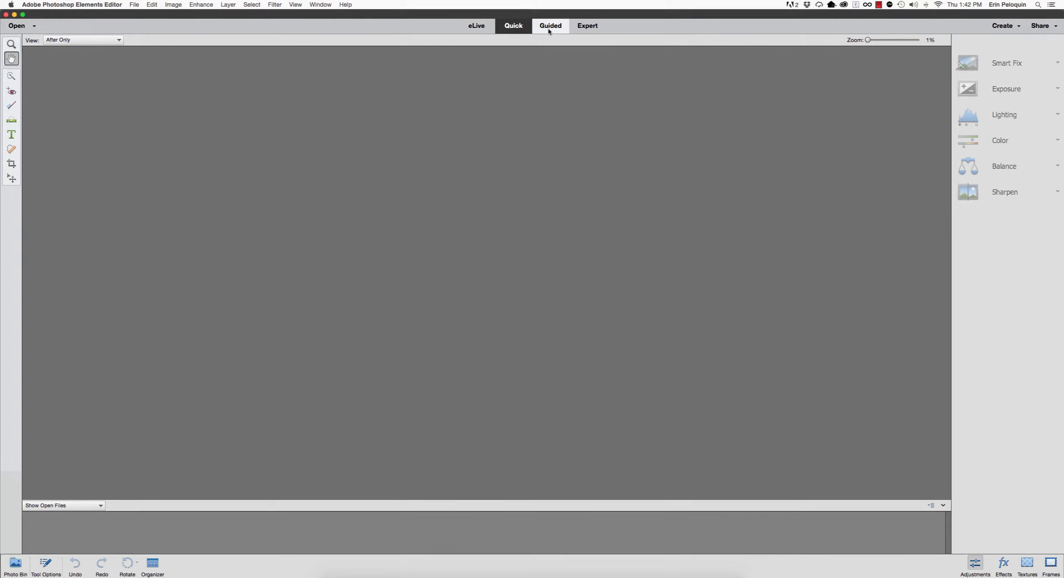
pyautogui.click(551, 25)
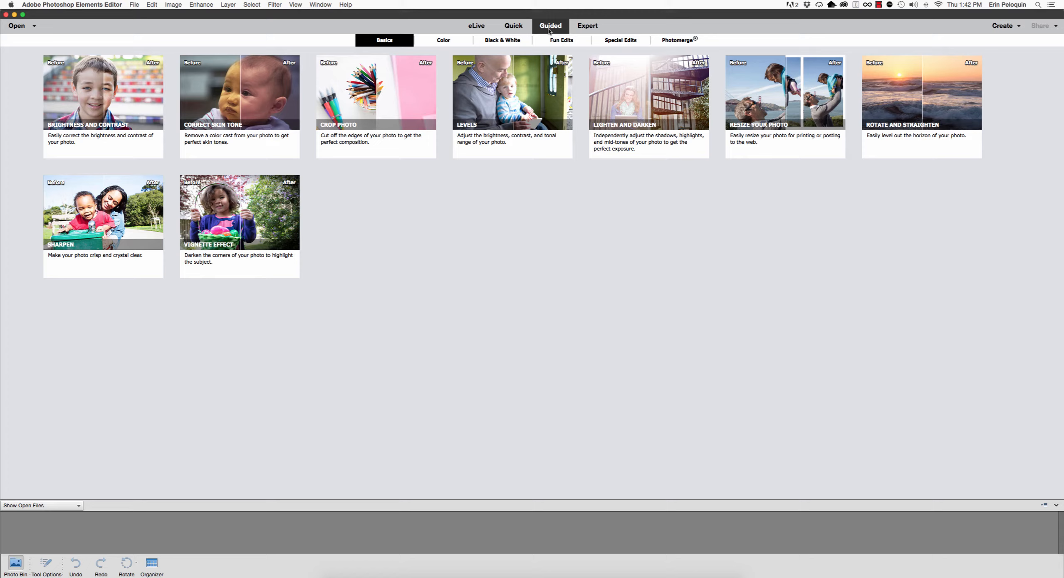
pyautogui.click(587, 26)
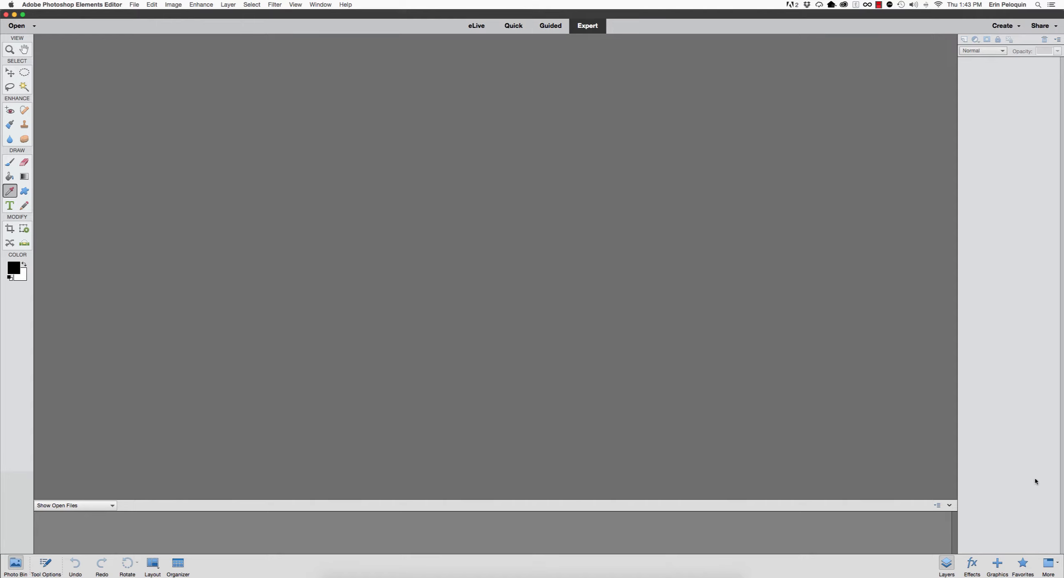
pyautogui.moveTo(1026, 461)
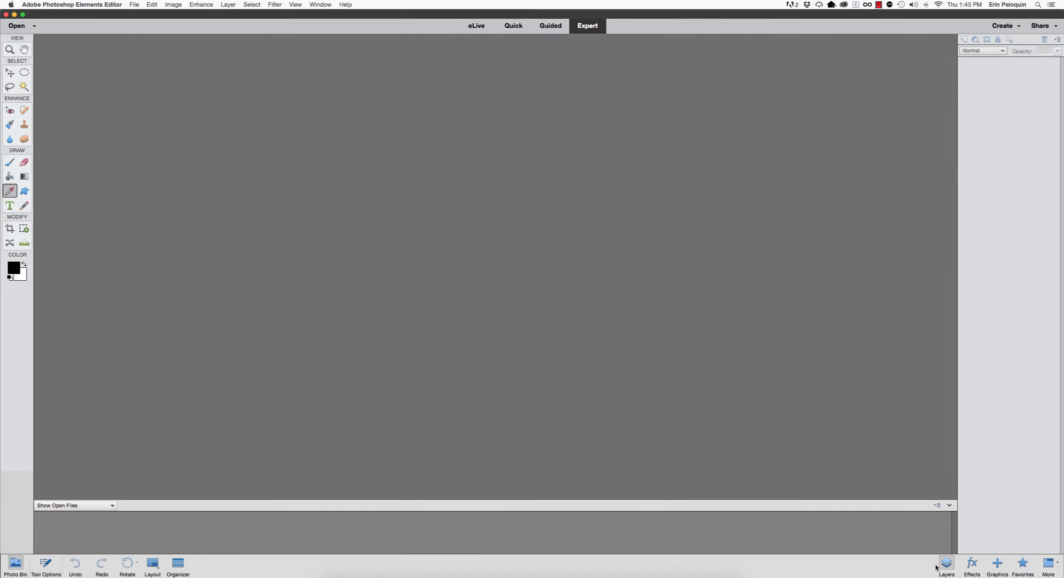
# Show the Effects panel with its faded-photo presets in the panel area
pyautogui.click(971, 564)
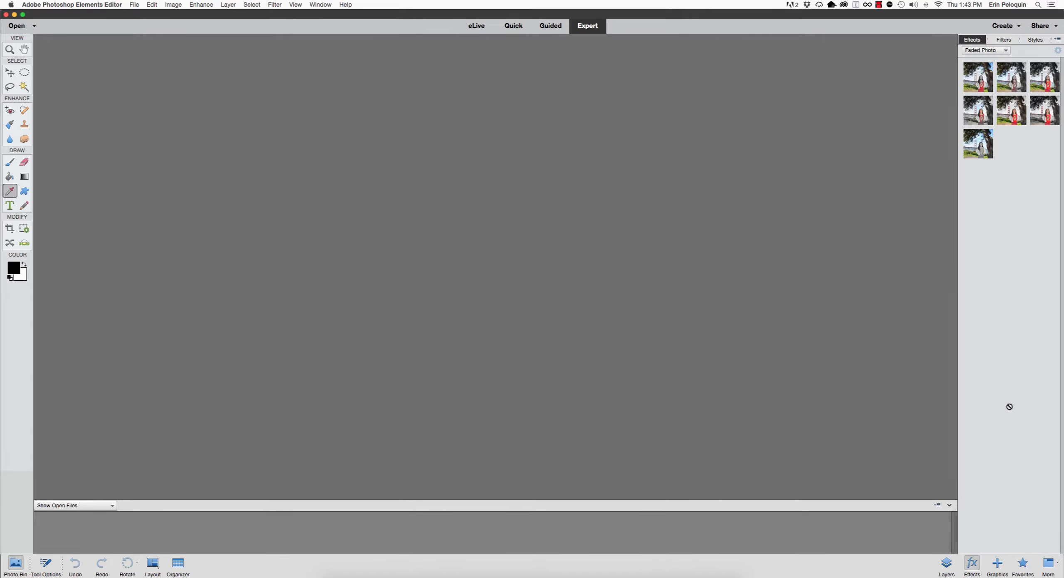
pyautogui.moveTo(1004, 132)
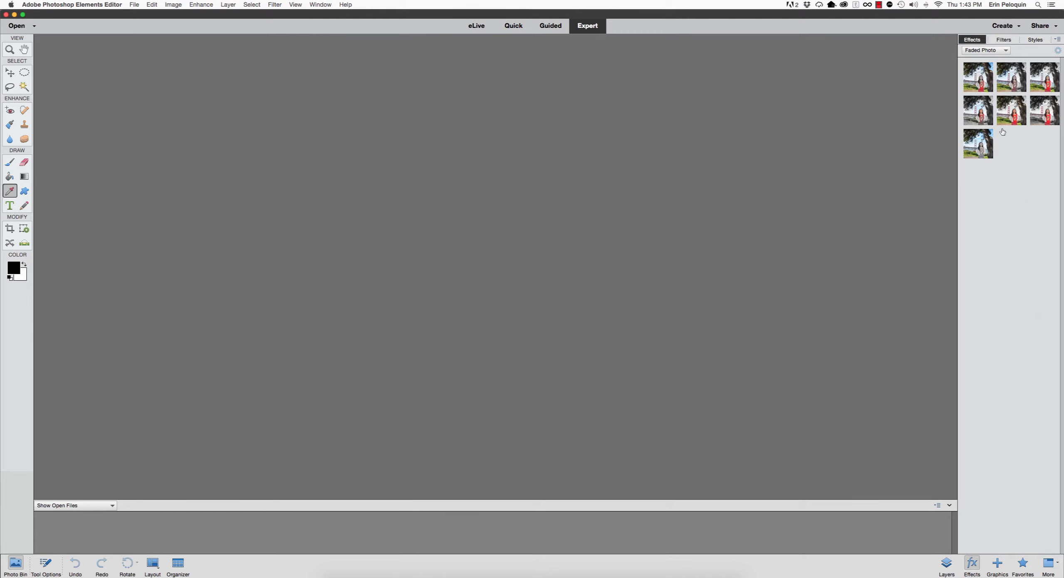
pyautogui.moveTo(1022, 116)
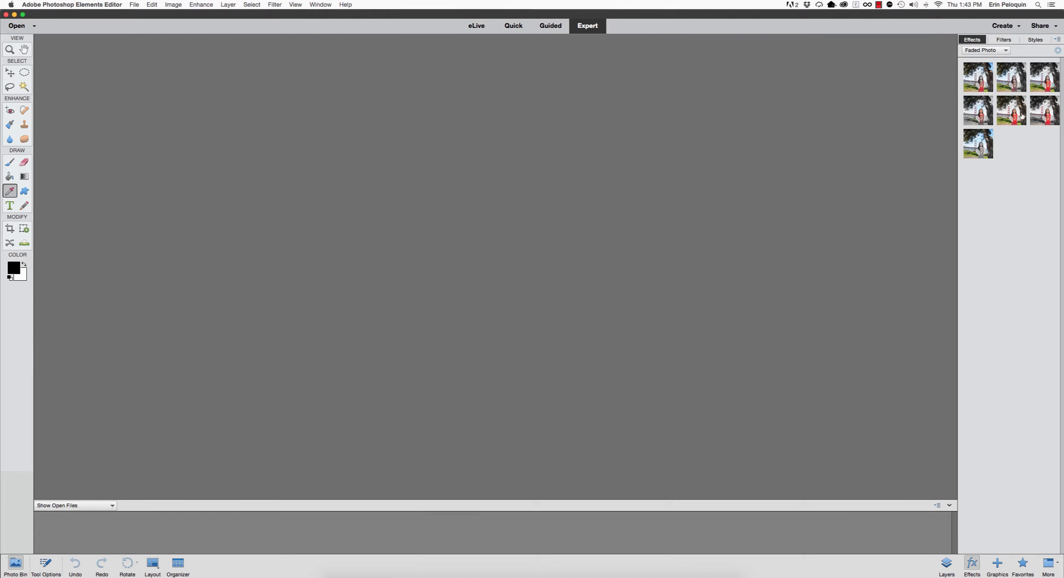
pyautogui.moveTo(1001, 230)
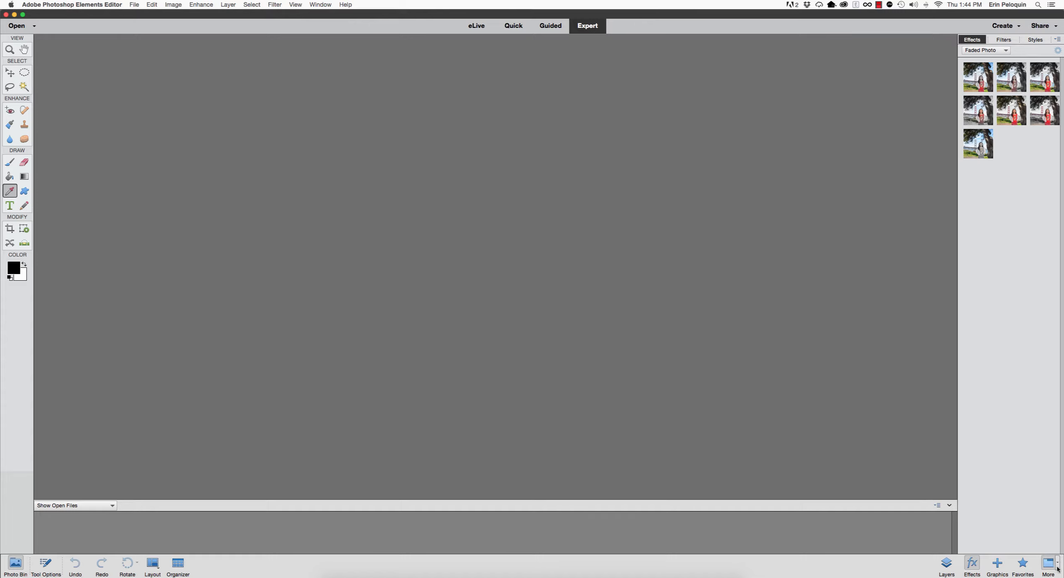
# Switch to Custom Workspace from the More menu and show the Effects and Favorites tabs
pyautogui.click(1048, 564)
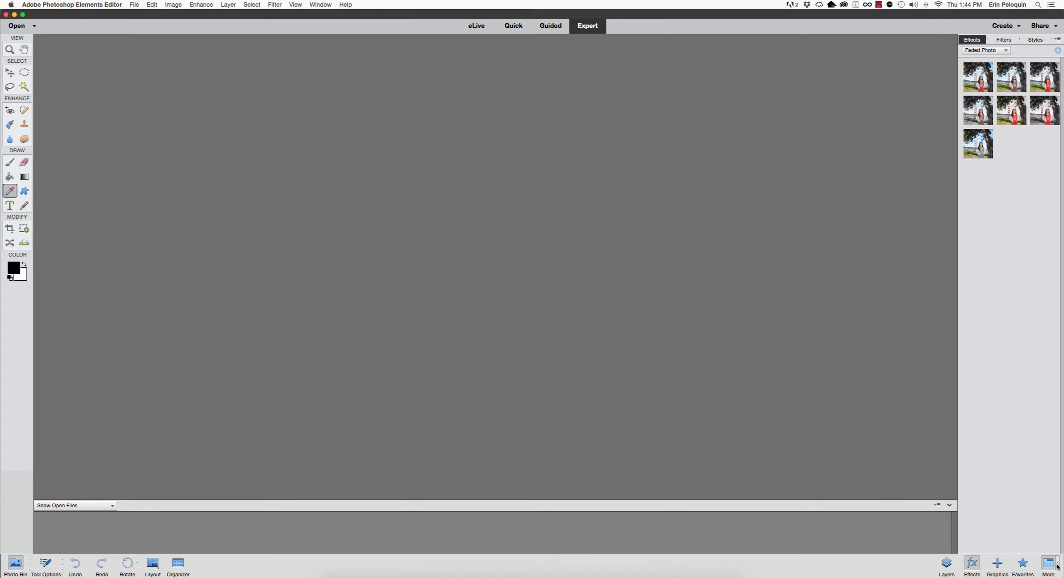
pyautogui.click(1047, 567)
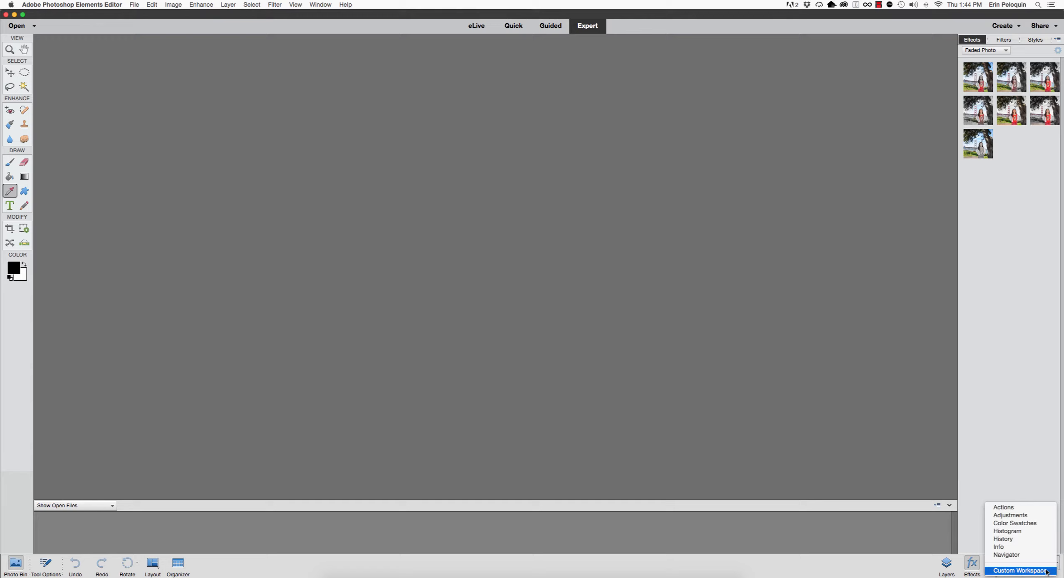
pyautogui.click(1020, 570)
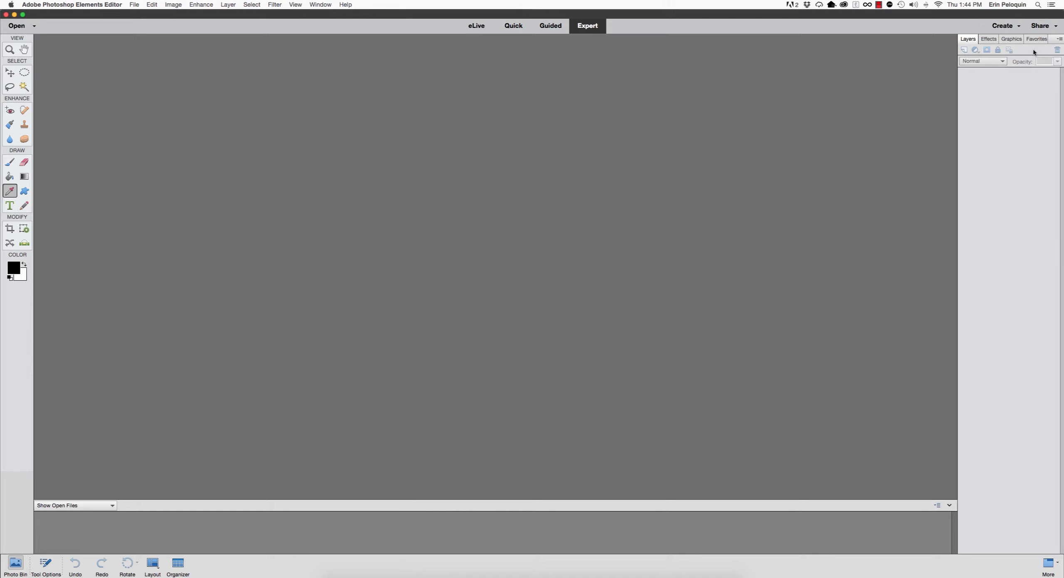
pyautogui.click(989, 38)
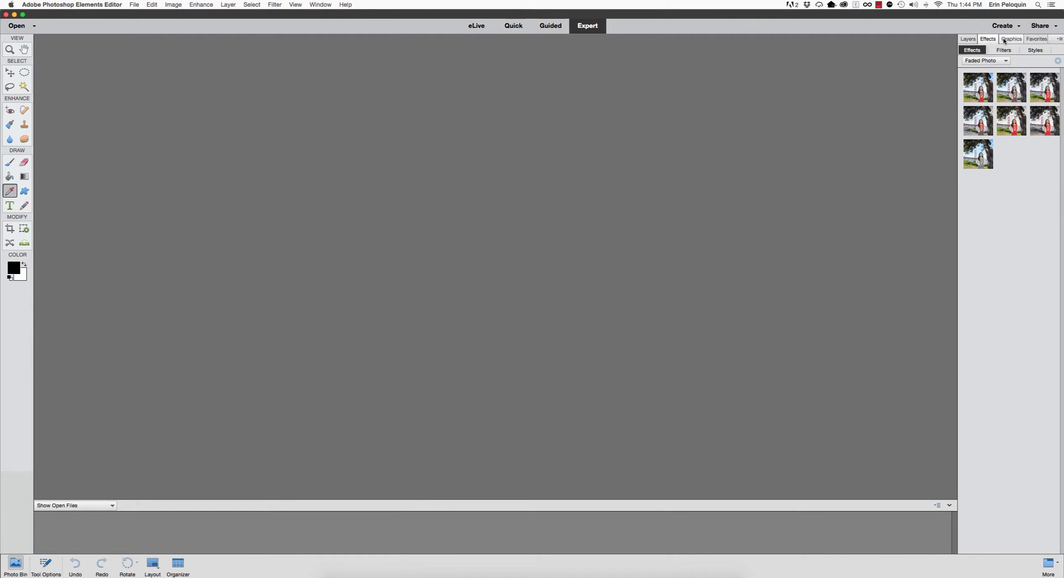
pyautogui.click(1036, 50)
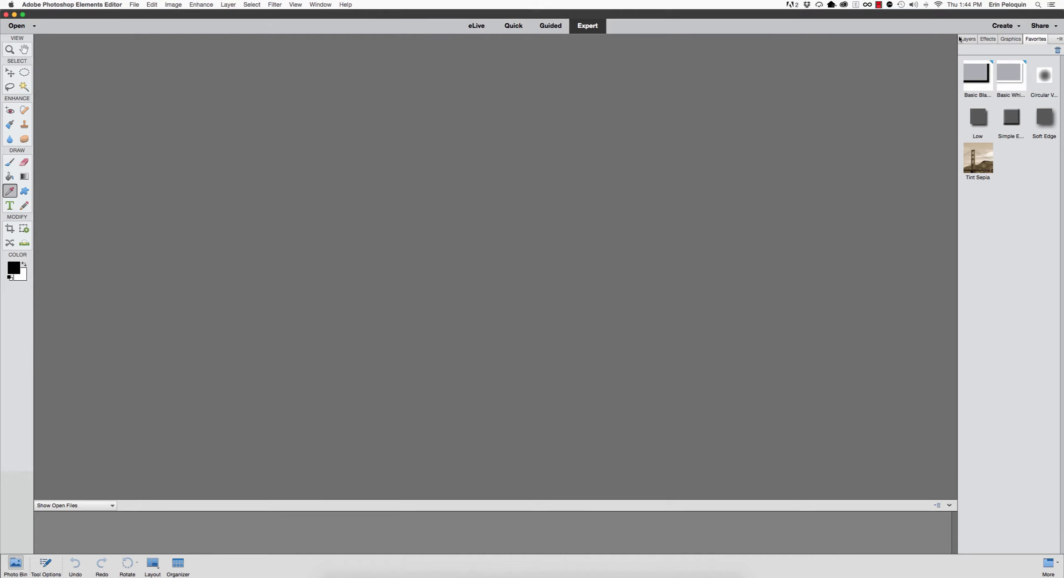
pyautogui.moveTo(694, 4)
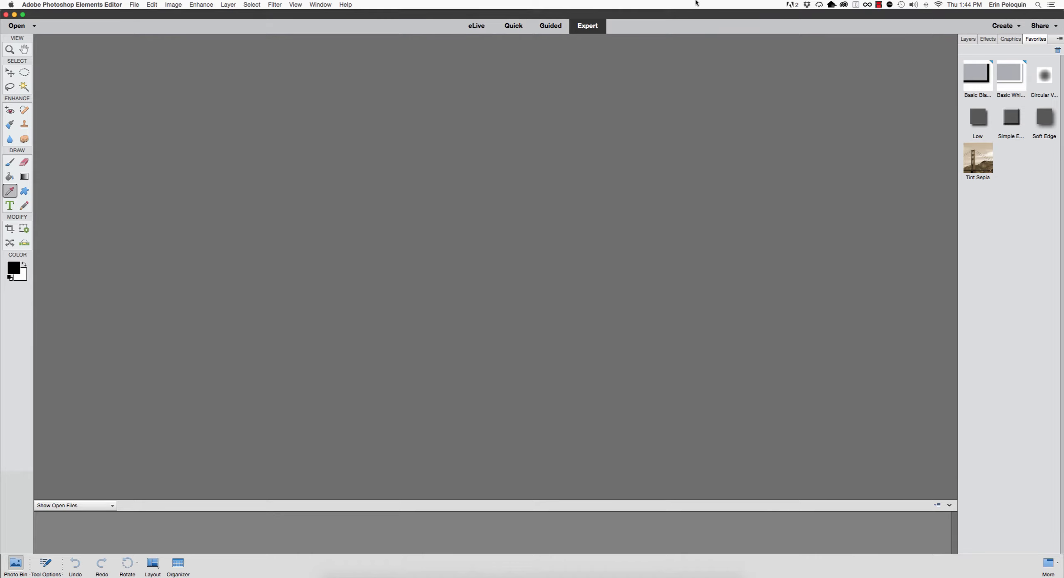
# Open the Actions panel group from the Window menu
pyautogui.click(320, 5)
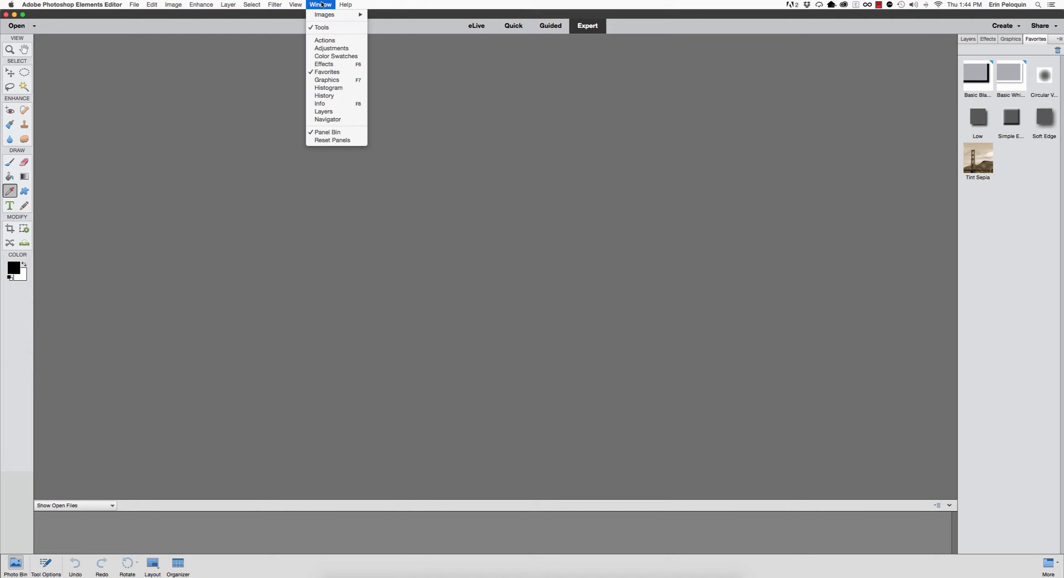
pyautogui.click(325, 40)
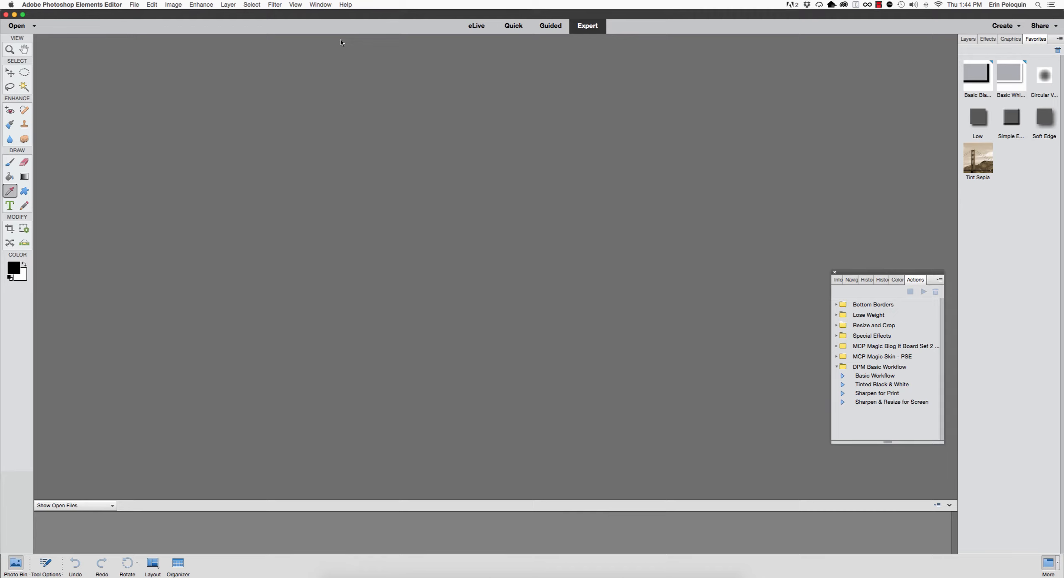
pyautogui.moveTo(864, 275)
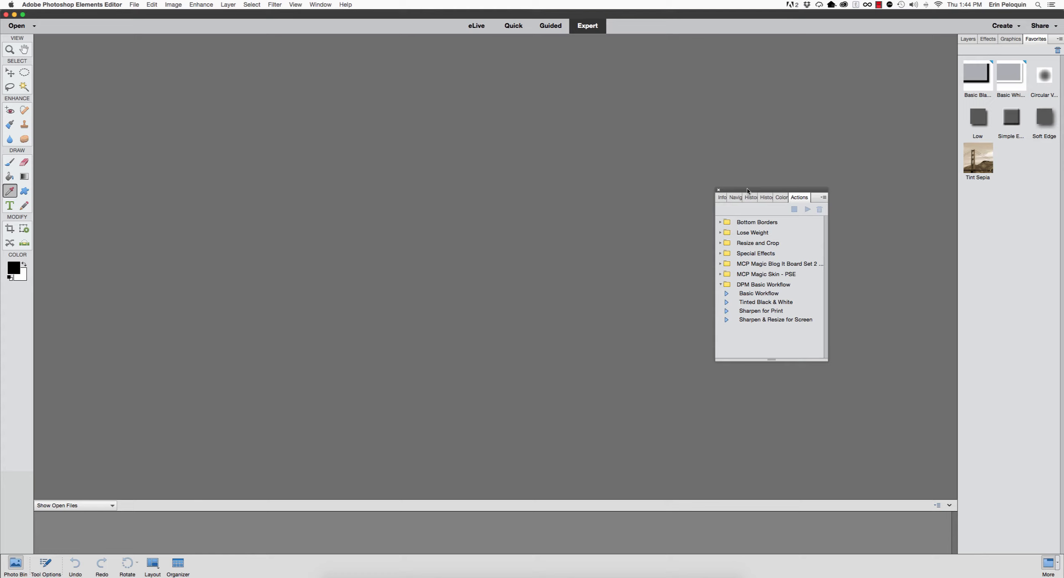
pyautogui.moveTo(754, 217)
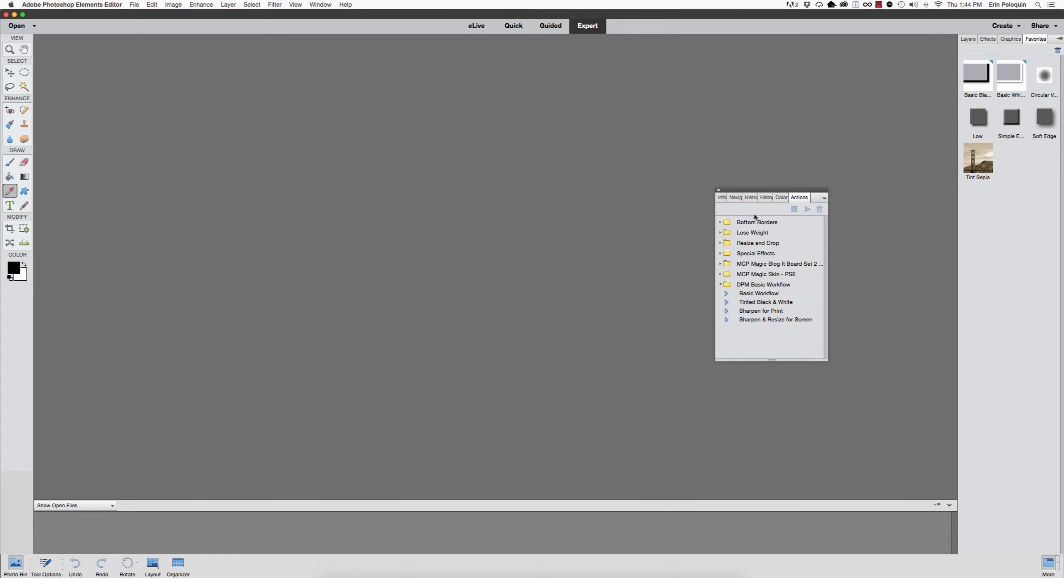
pyautogui.moveTo(767, 189)
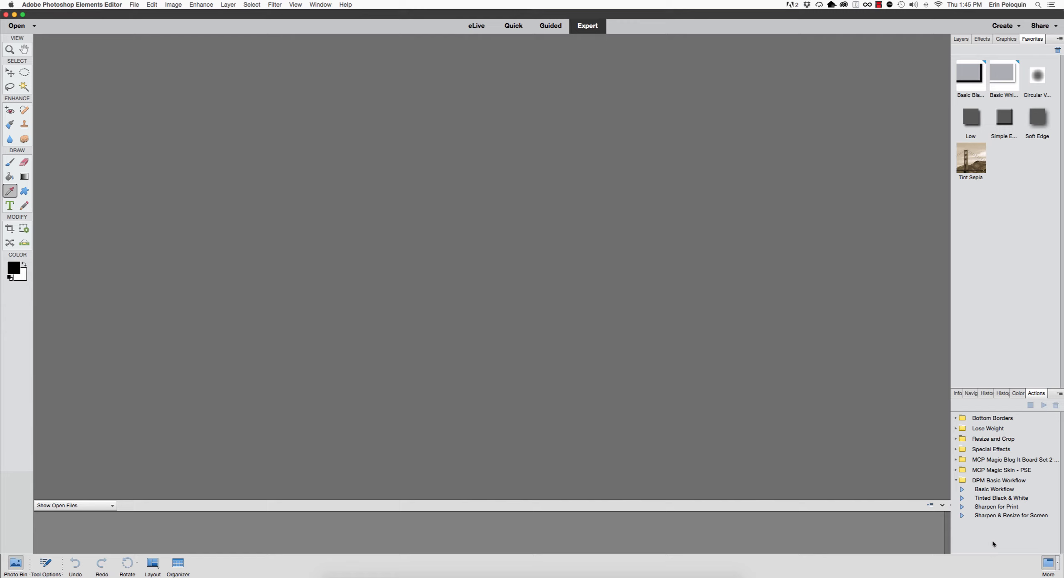
pyautogui.moveTo(946, 464)
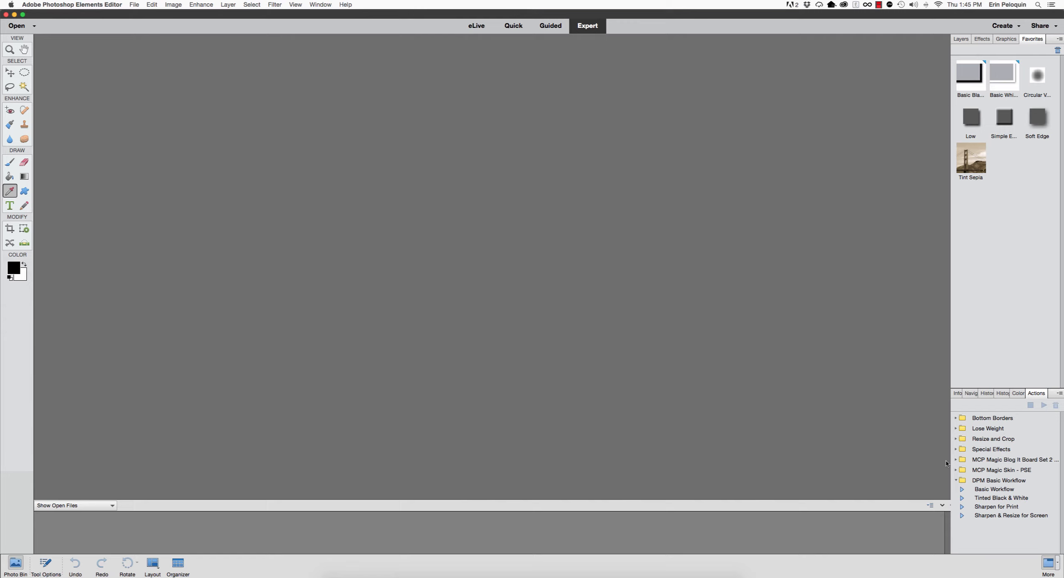
# Close the Navigator and Color Swatches panels from the lower group's flyout menu
pyautogui.click(976, 393)
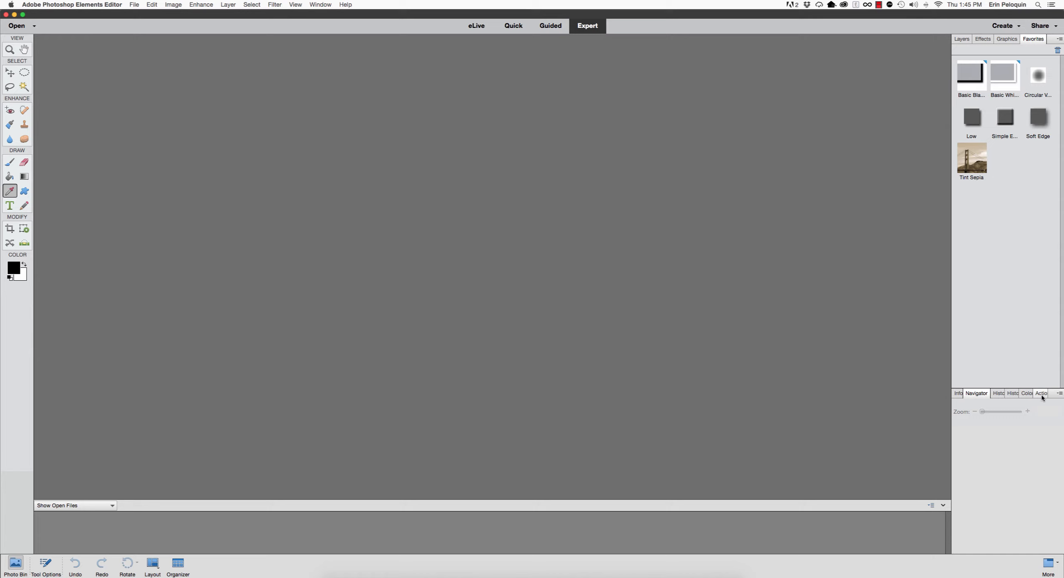
pyautogui.click(1060, 394)
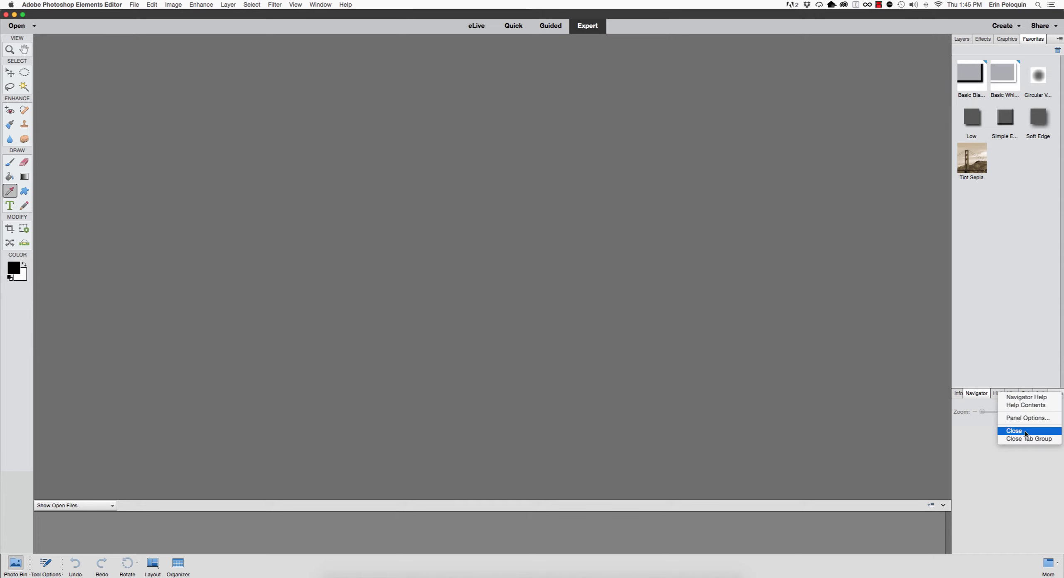
pyautogui.click(1015, 431)
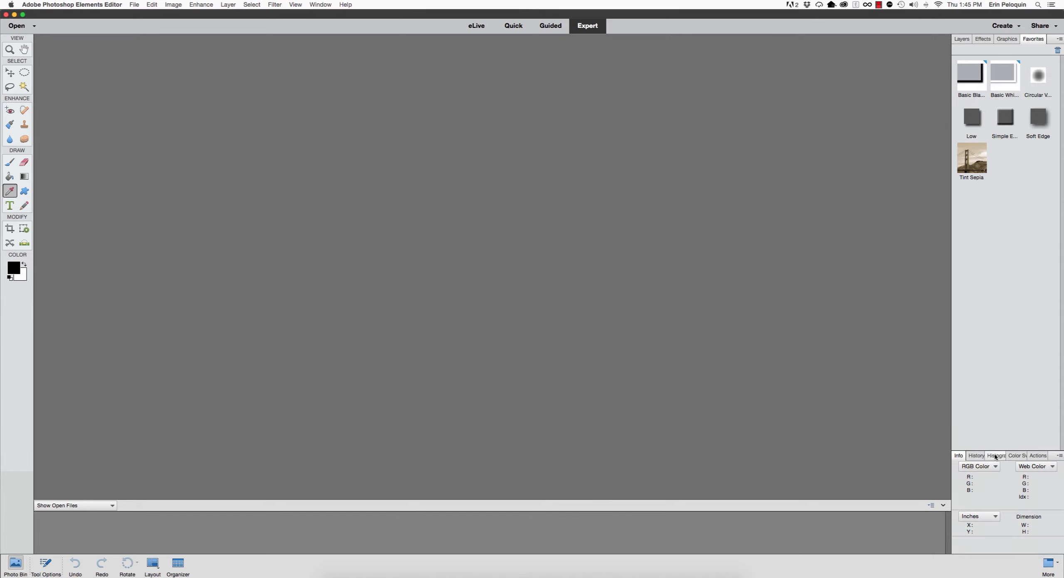
pyautogui.click(1011, 393)
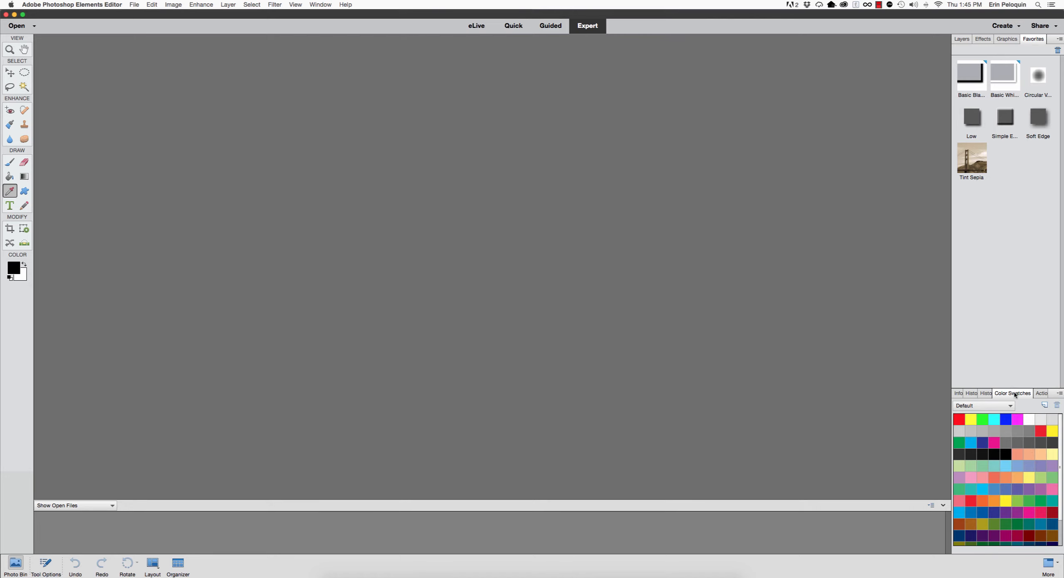
pyautogui.moveTo(1059, 395)
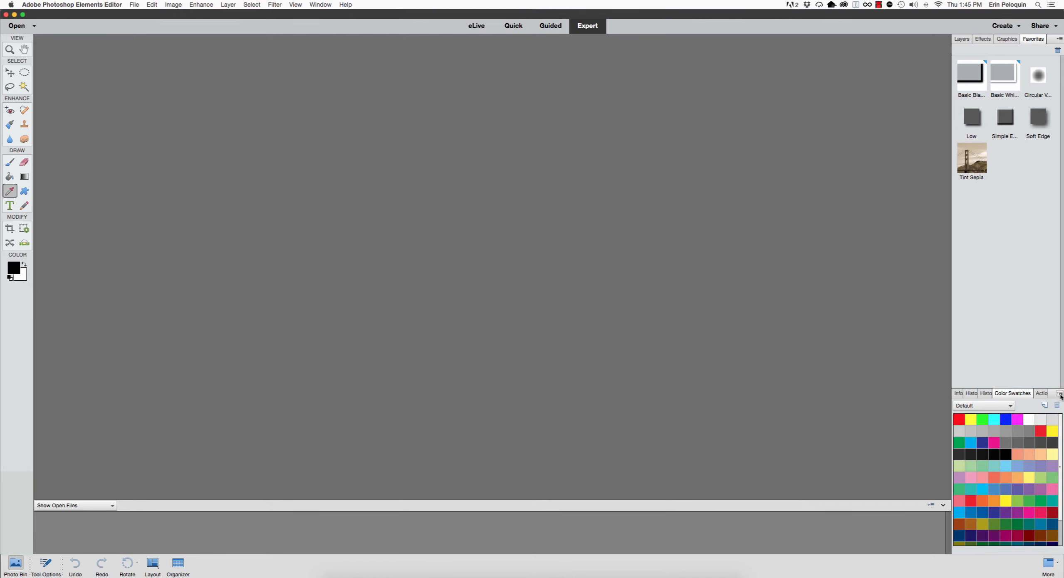
pyautogui.click(1057, 405)
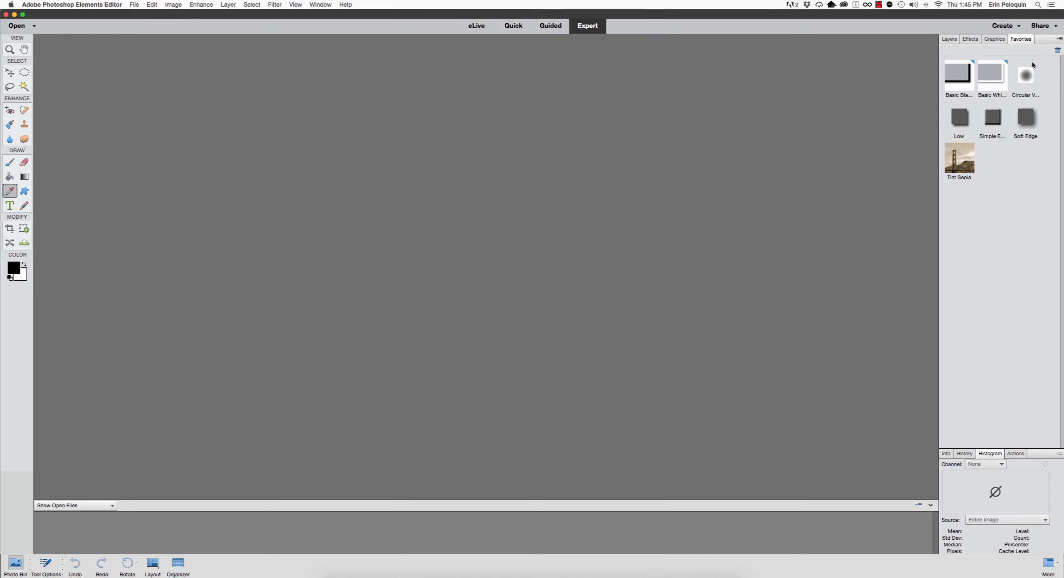
# Close the Favorites and Graphics panels so only Layers remains in the top group
pyautogui.click(1056, 38)
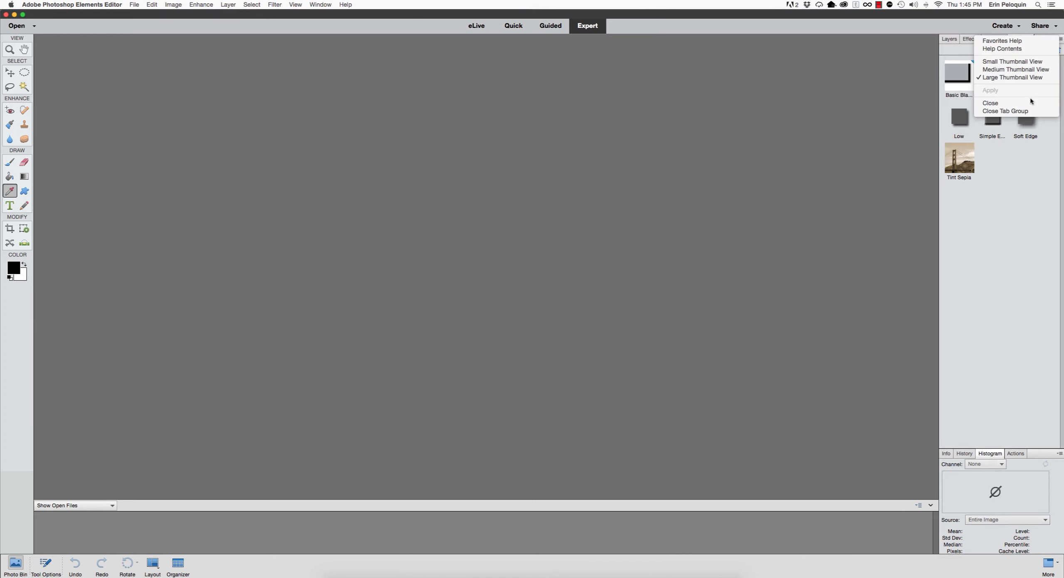
pyautogui.click(994, 38)
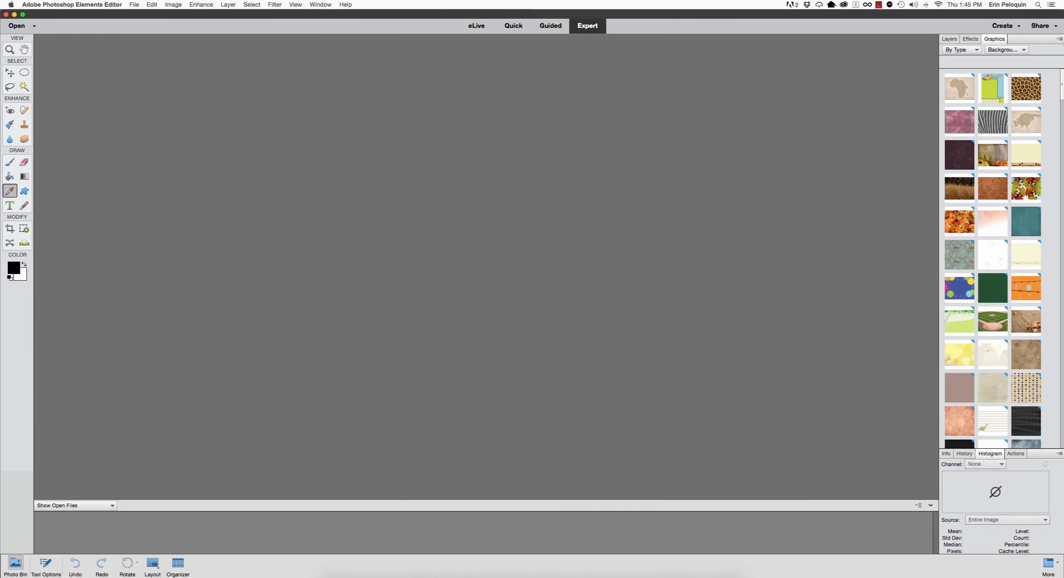
pyautogui.click(1059, 38)
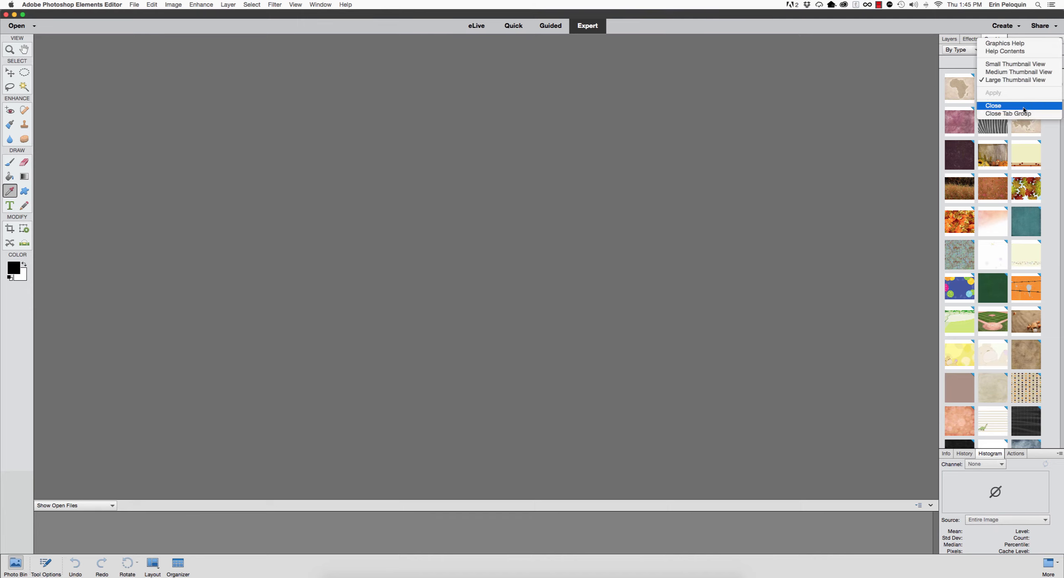
pyautogui.click(970, 38)
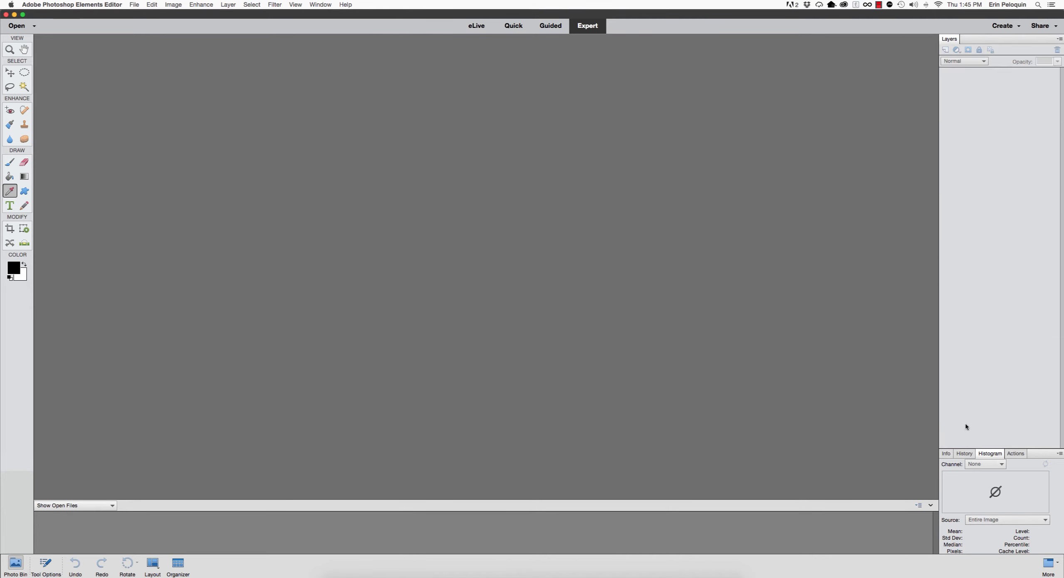
# Drag Actions into the top group beside Layers and show its action sets
pyautogui.click(1030, 394)
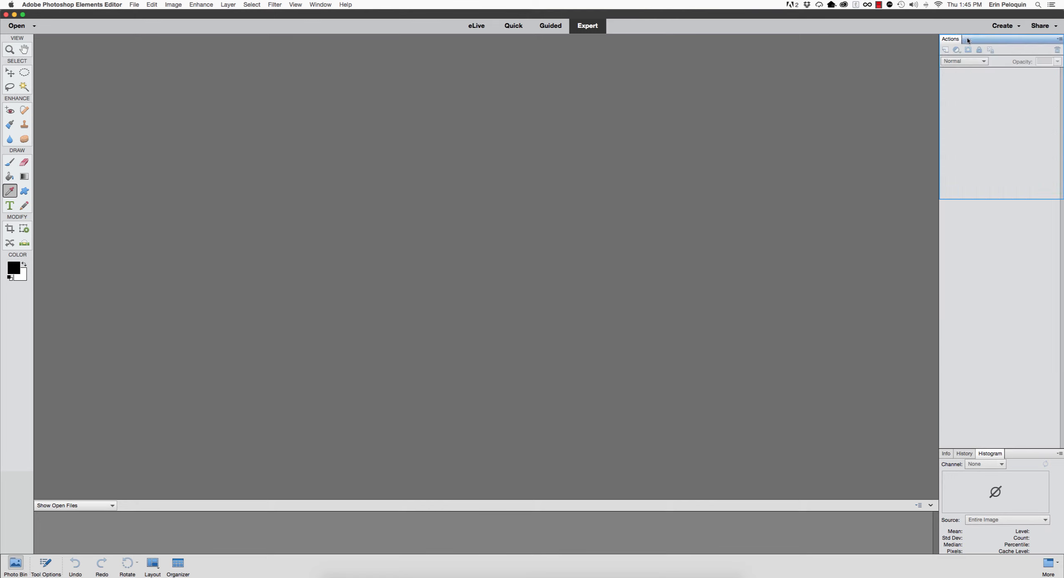
pyautogui.click(971, 39)
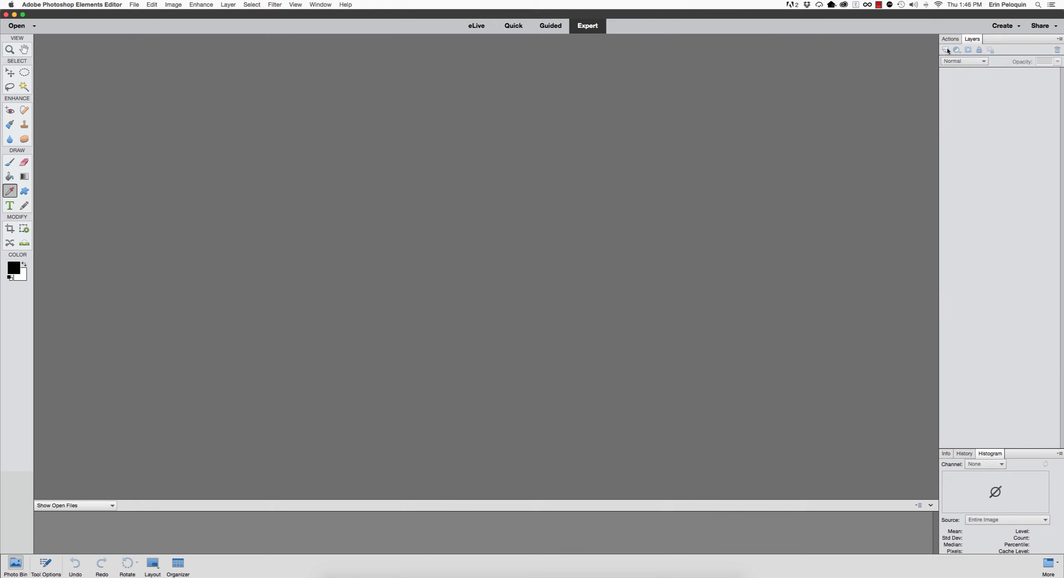
pyautogui.click(950, 39)
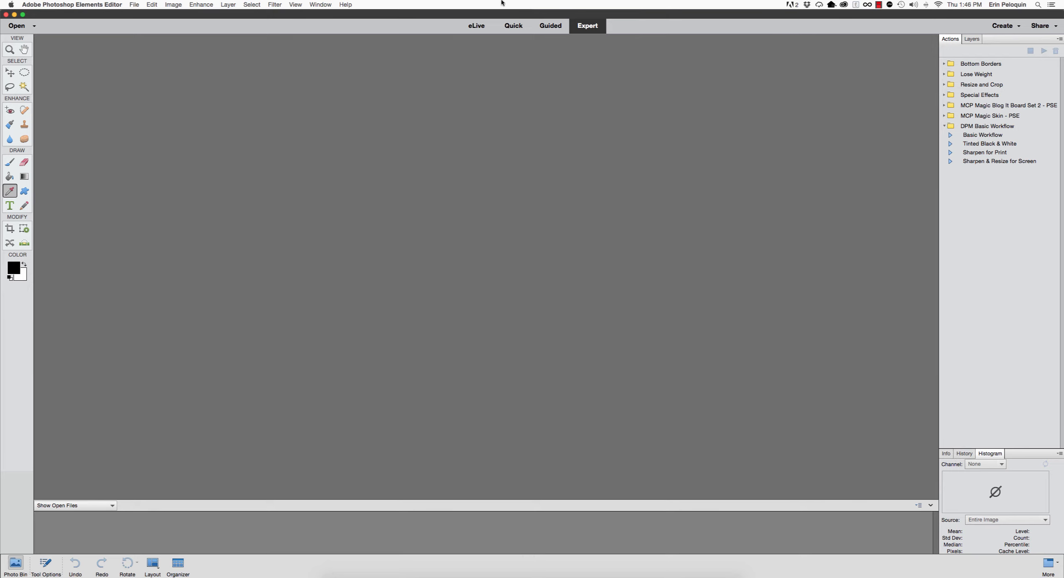
# Show the History panel in the lower group via the Window menu
pyautogui.click(319, 5)
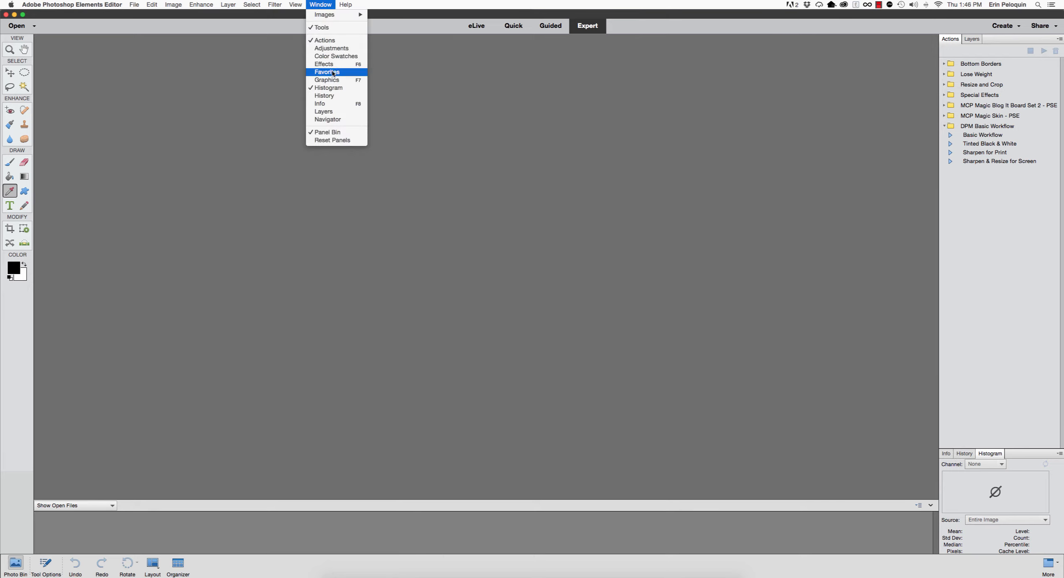
pyautogui.moveTo(326, 79)
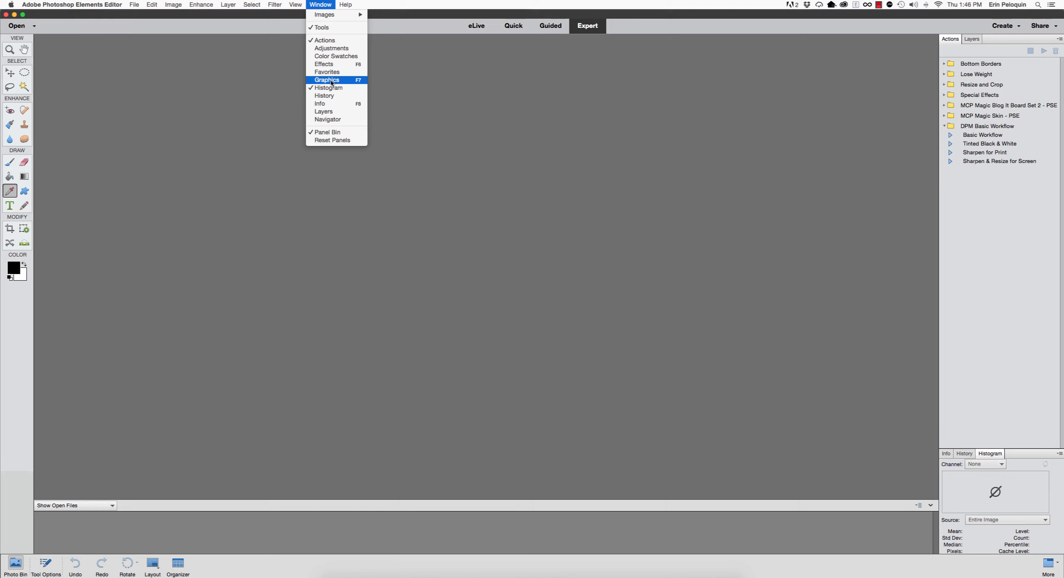
pyautogui.click(326, 79)
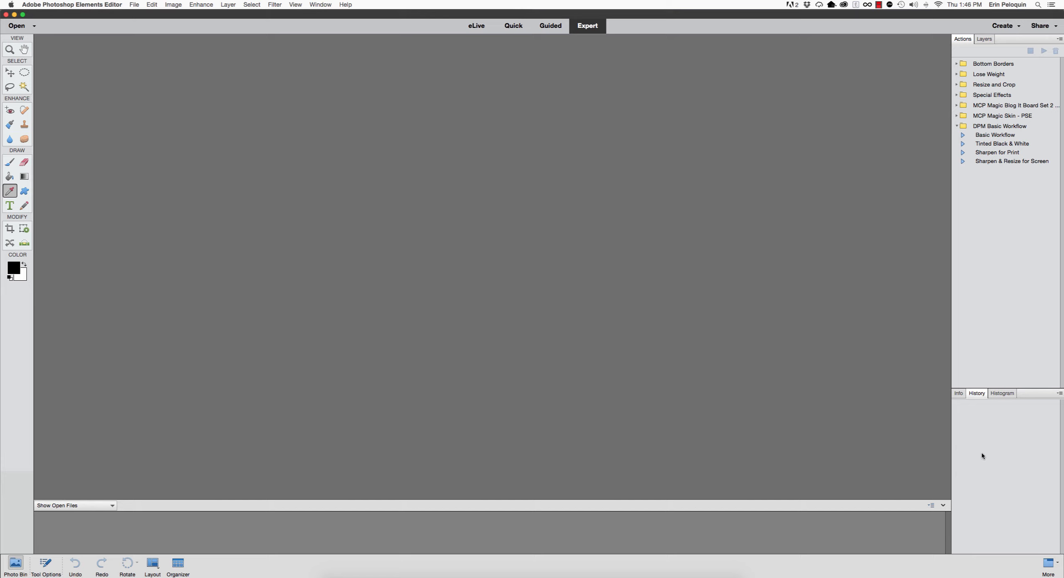
pyautogui.moveTo(946, 437)
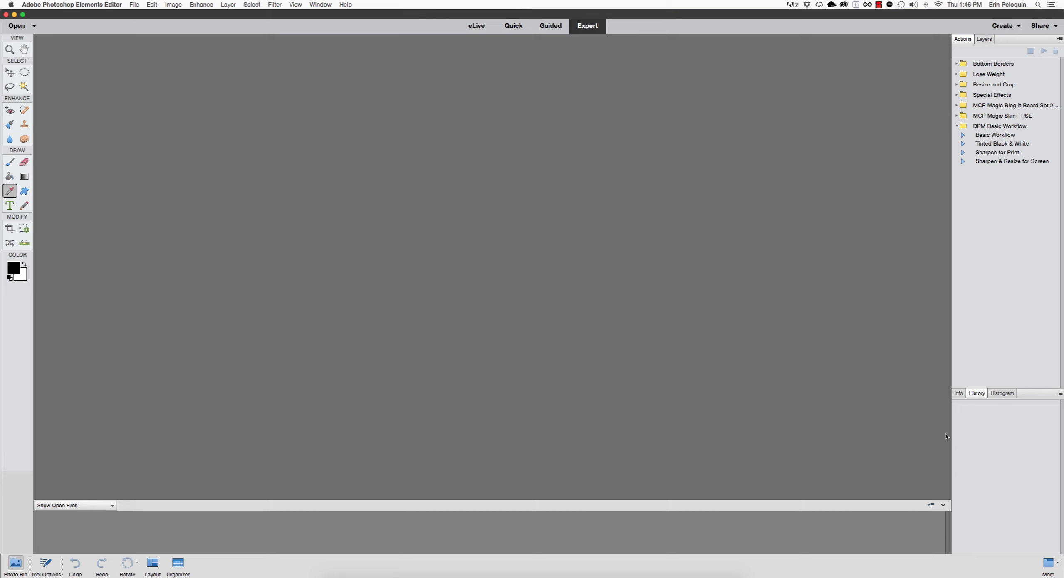
pyautogui.moveTo(637, 289)
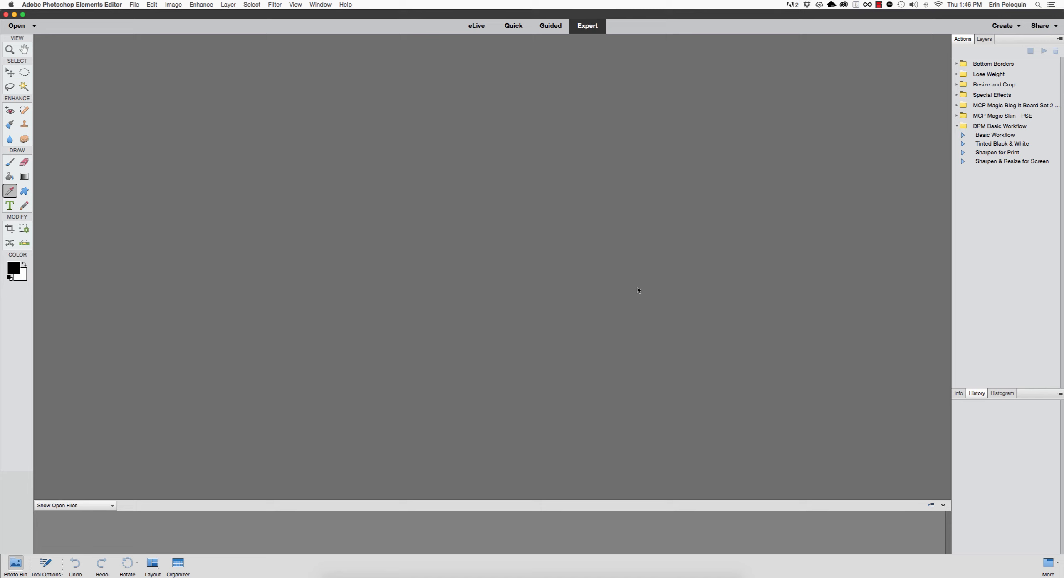
pyautogui.moveTo(105, 5)
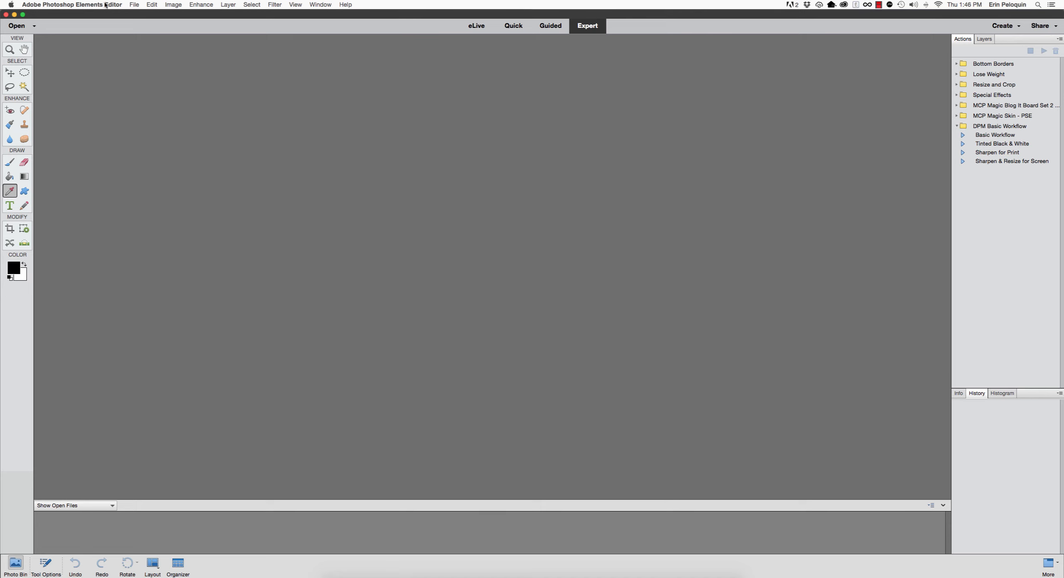
# Open the Adobe Photoshop Elements Editor application menu to reach Preferences
pyautogui.click(152, 5)
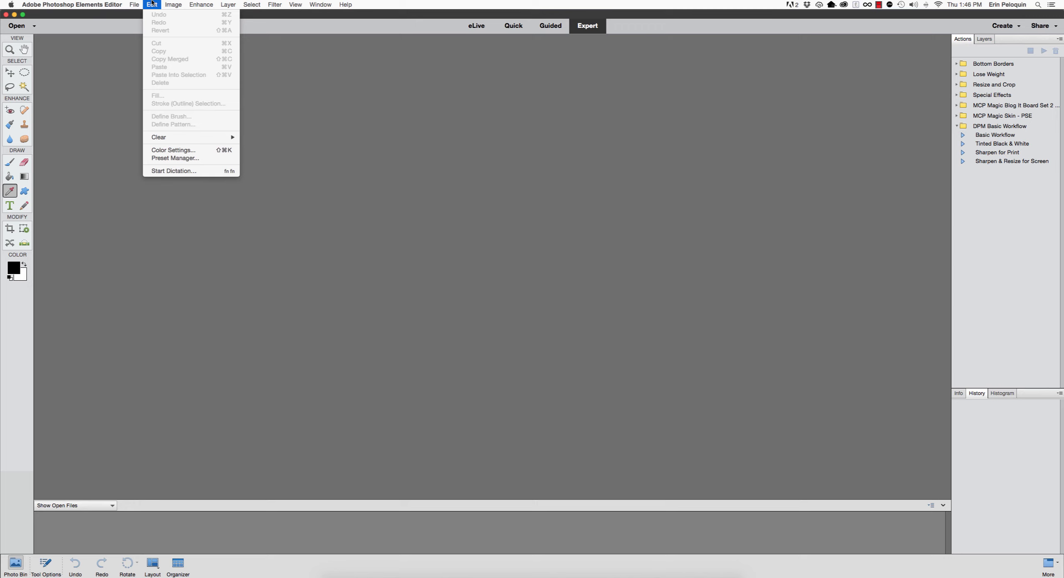
pyautogui.click(72, 5)
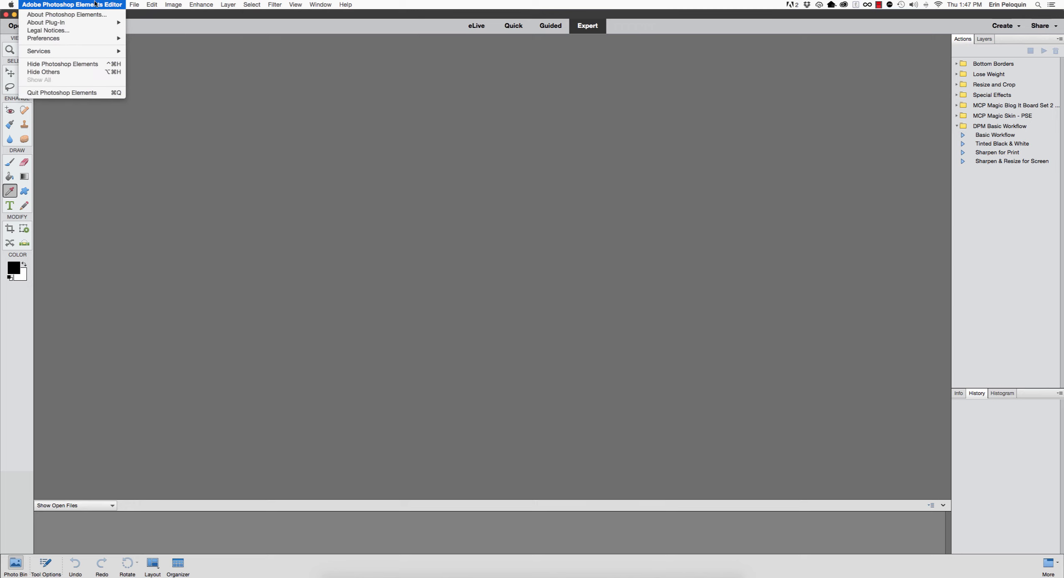
pyautogui.moveTo(98, 10)
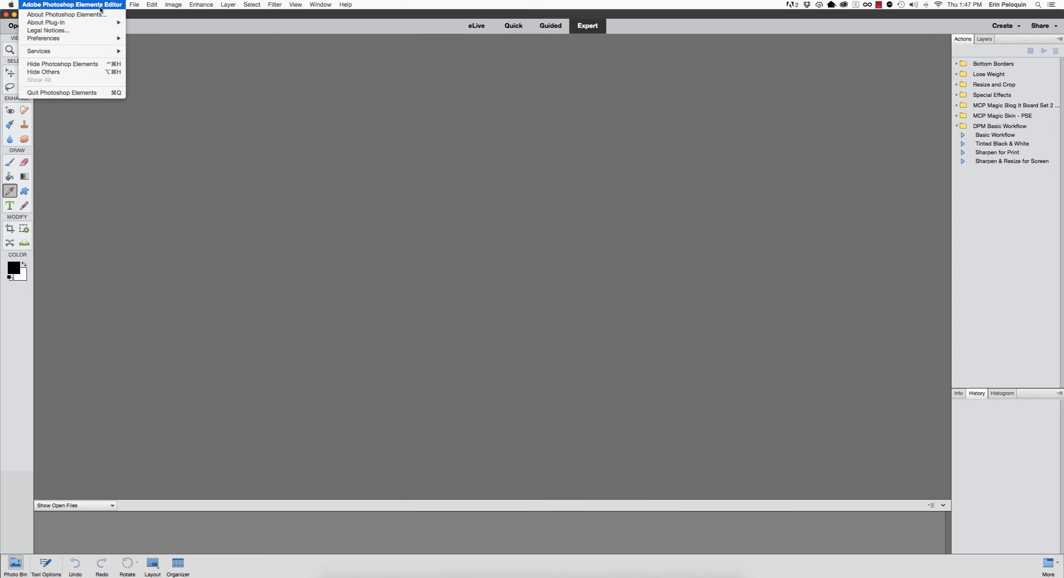
pyautogui.moveTo(46, 23)
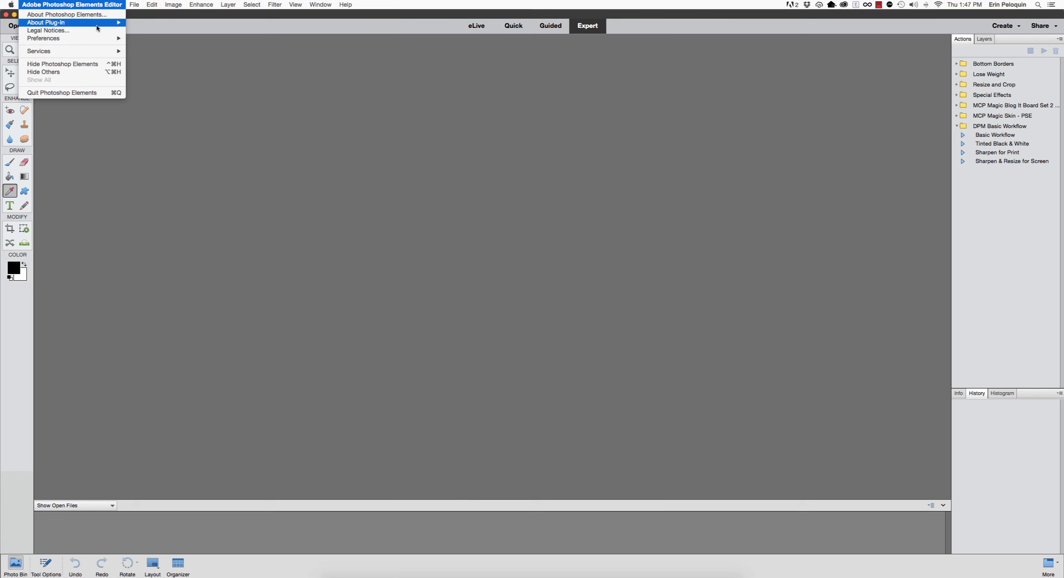
pyautogui.moveTo(43, 38)
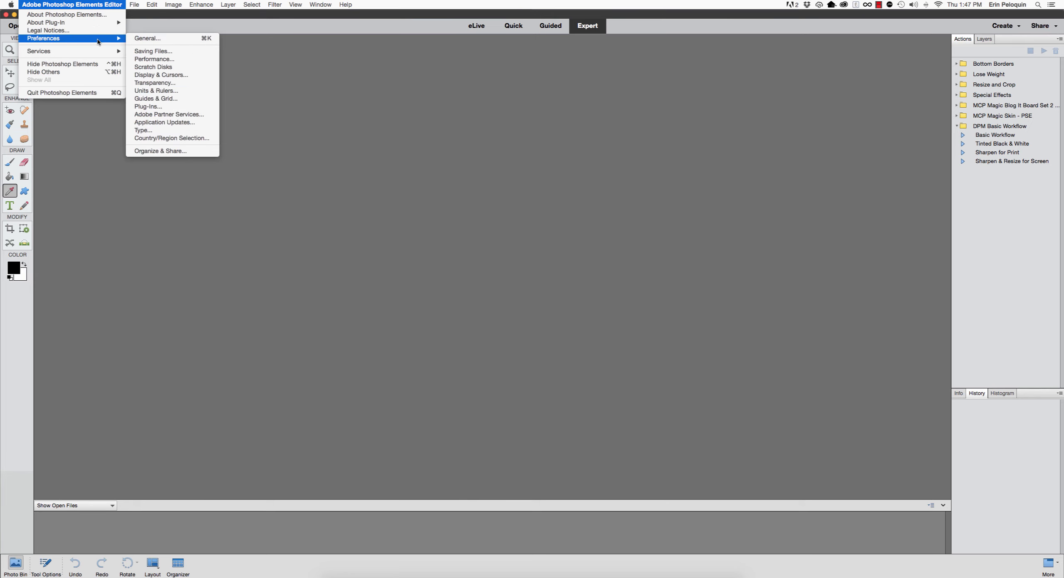
pyautogui.moveTo(153, 51)
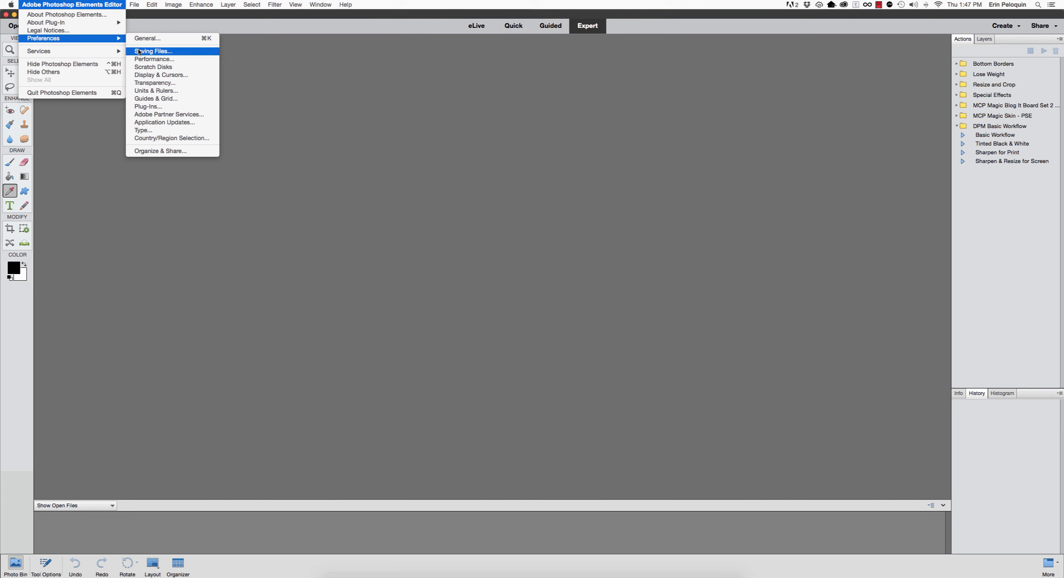
# Set History States to 50 in Performance preferences and confirm with OK
pyautogui.click(153, 59)
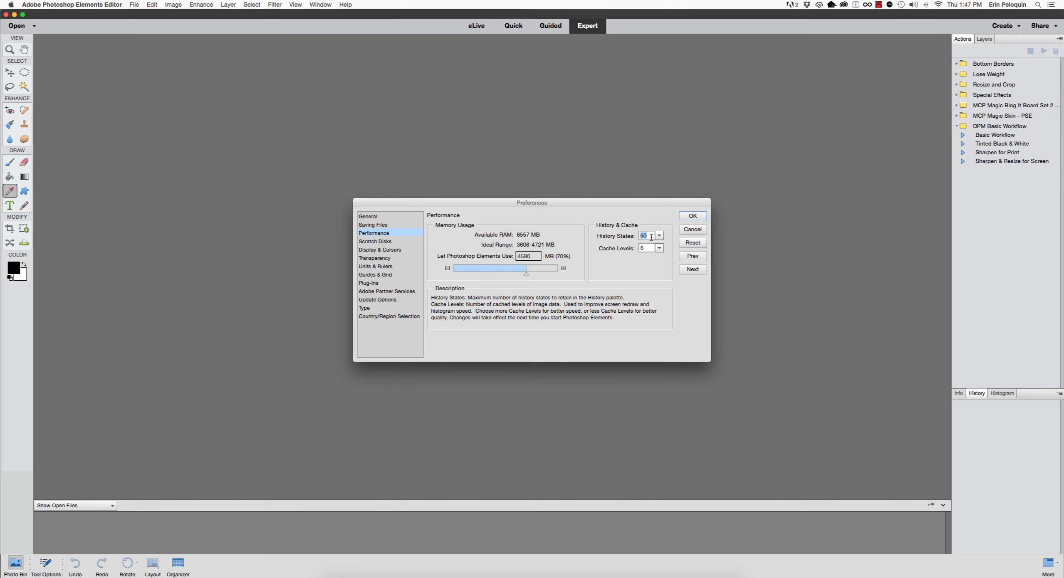
pyautogui.moveTo(662, 217)
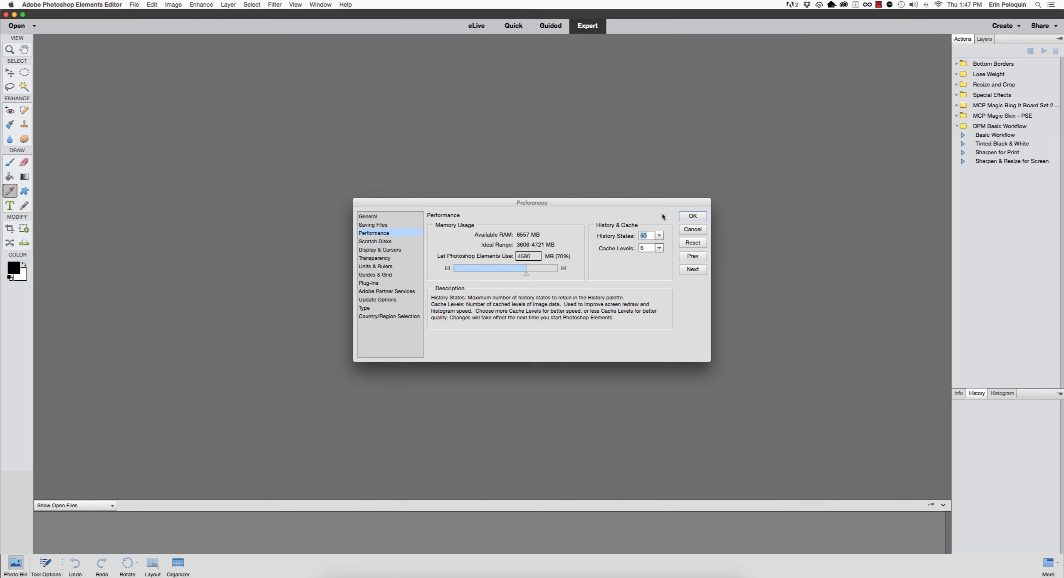
pyautogui.click(693, 215)
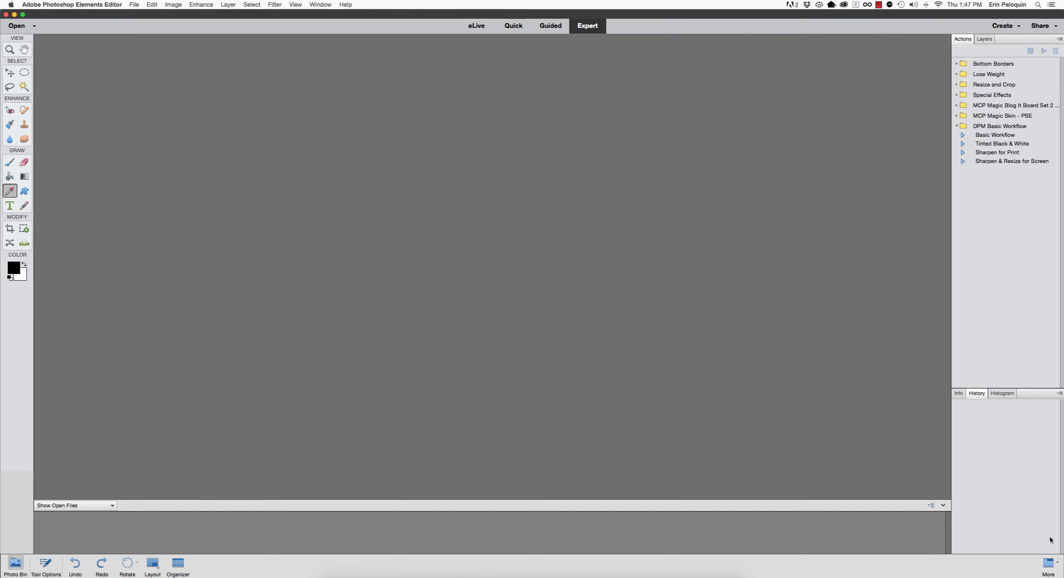
pyautogui.moveTo(974, 400)
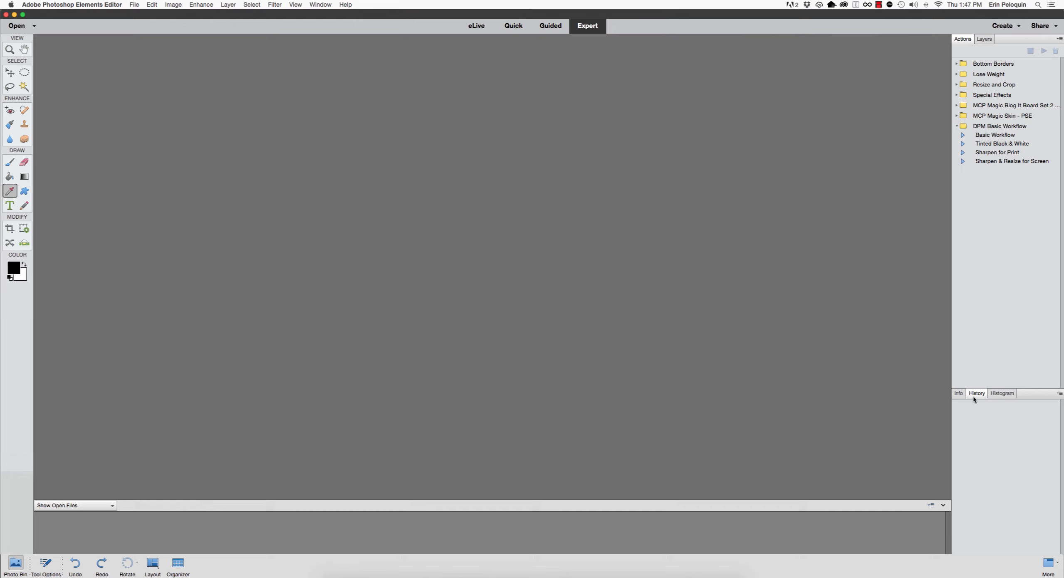
pyautogui.moveTo(993, 453)
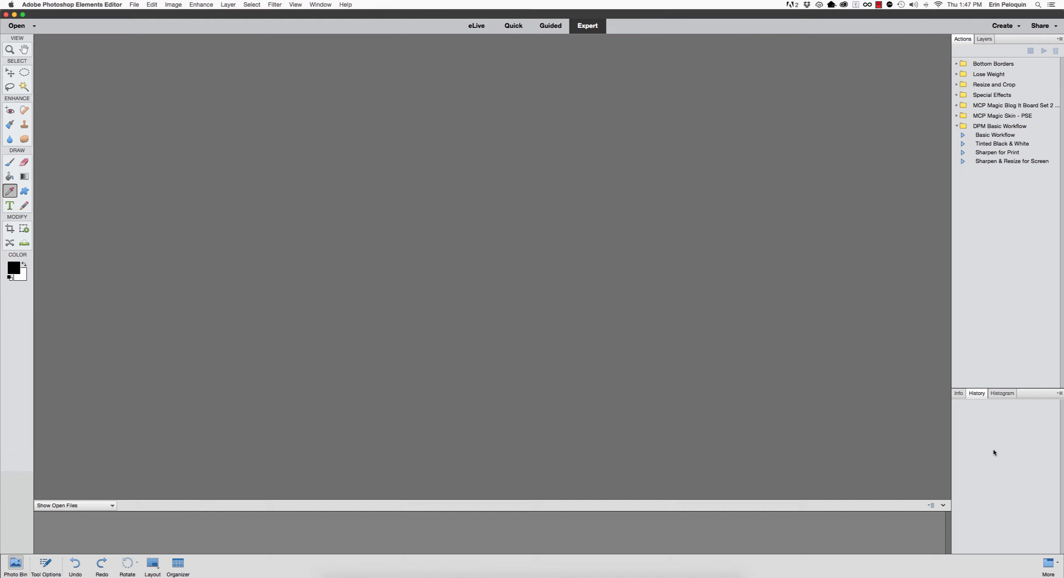